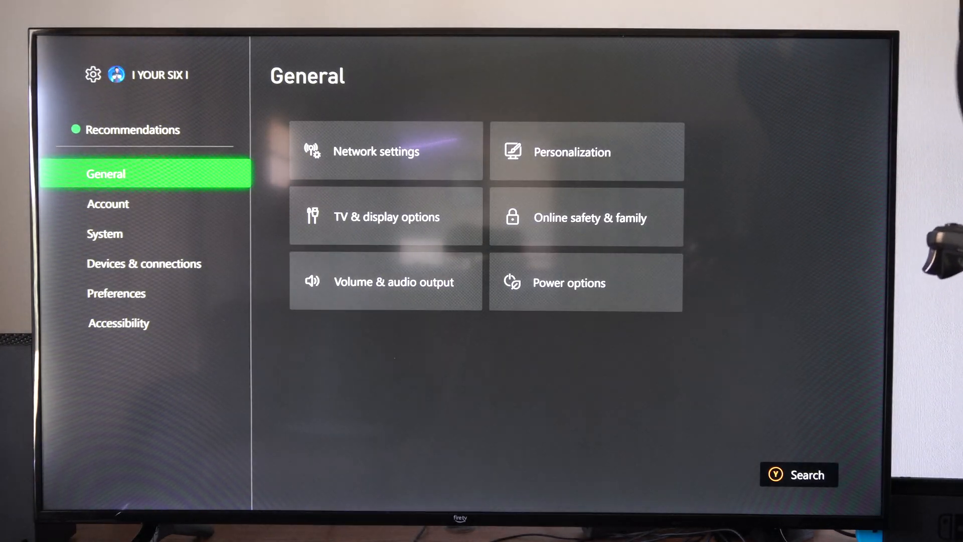
Step: In Preferences > Capture & share, set Automatic uploads 'To the Xbox network' to Don't upload
left_click(116, 293)
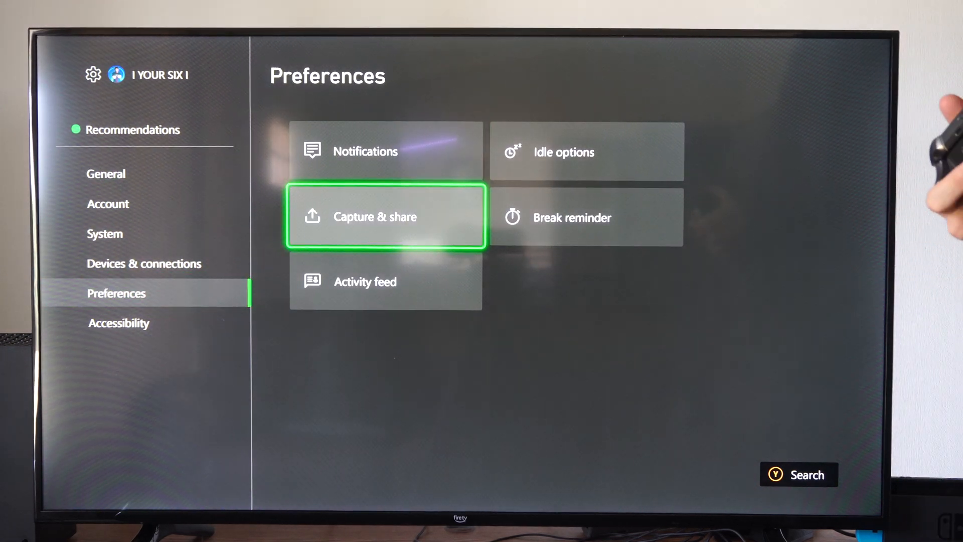
left_click(385, 216)
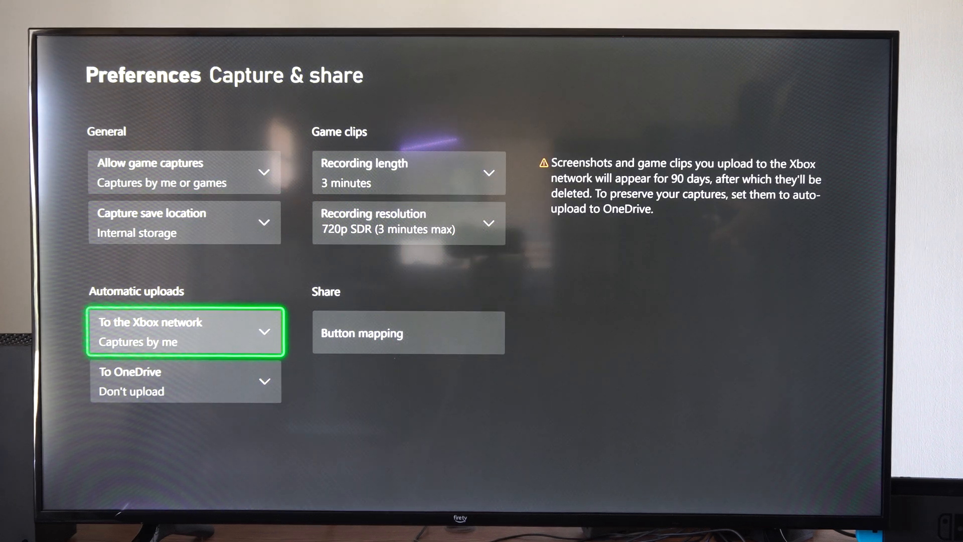
left_click(184, 332)
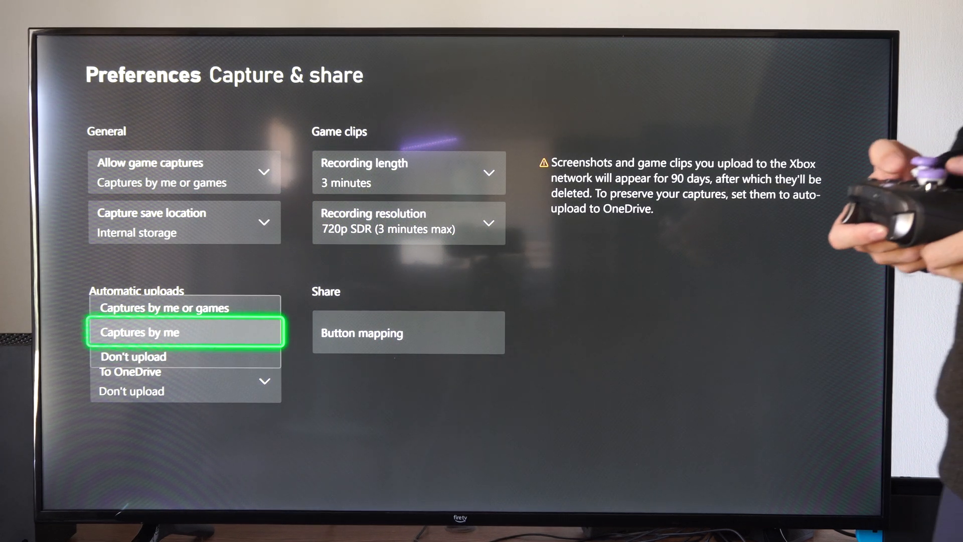
key("Up")
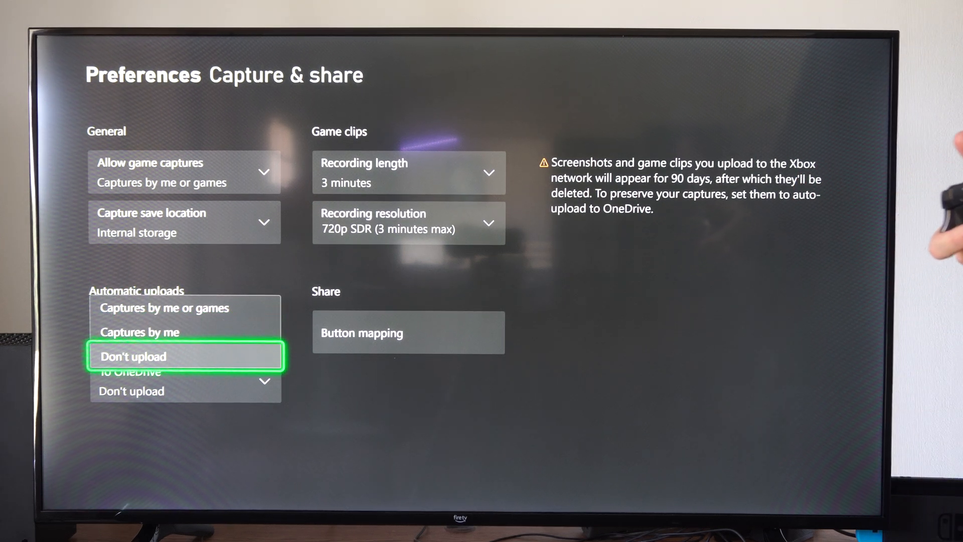
left_click(185, 356)
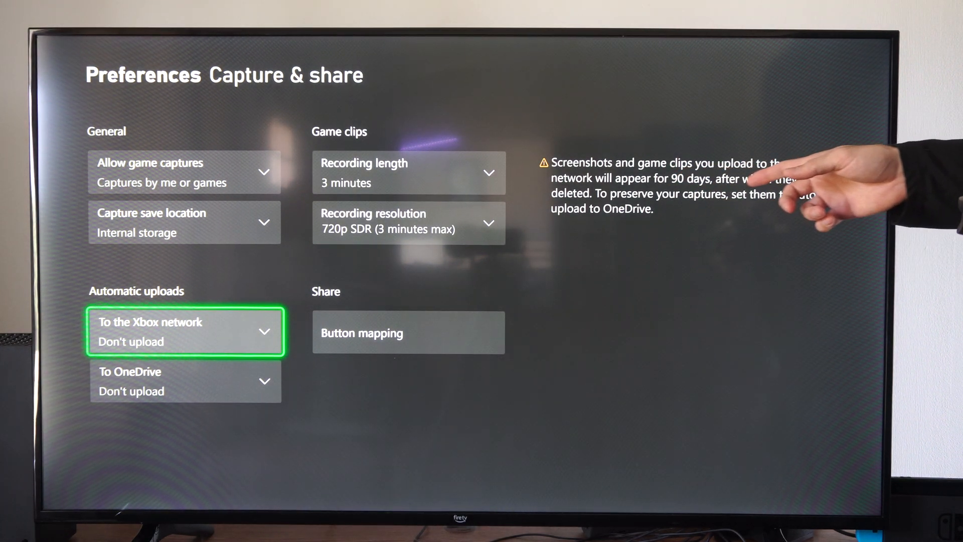
mouse_move(847, 191)
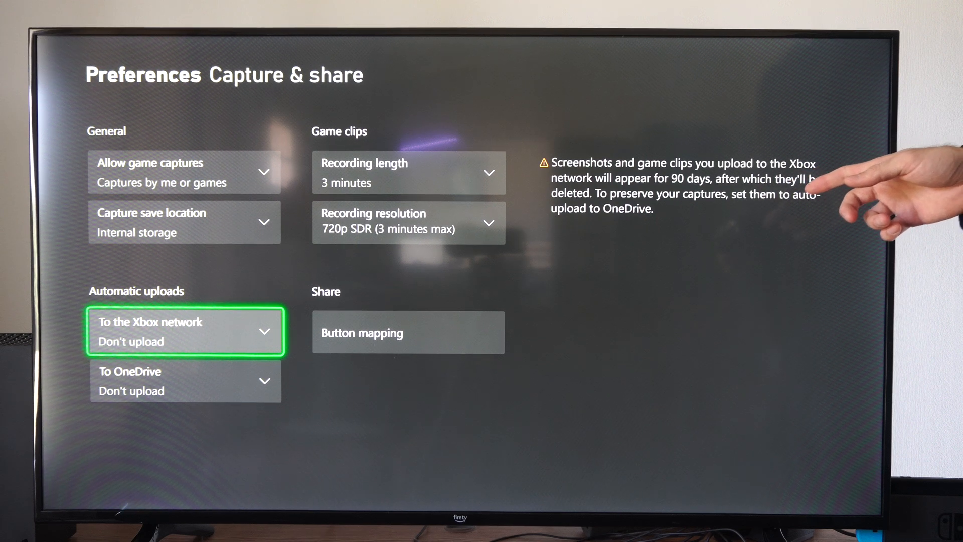